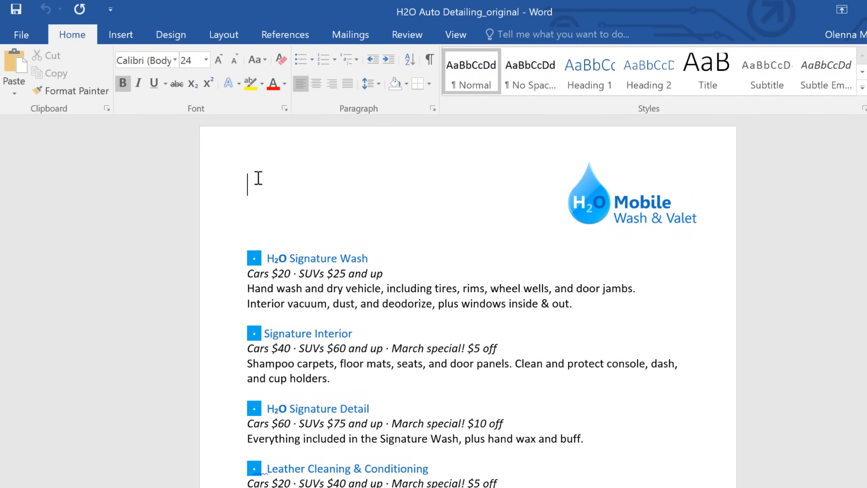
Step: Type the two-line title 'Auto Detailing' / 'Services List', correcting the 'Luist' typo
text(Auto Detaili)
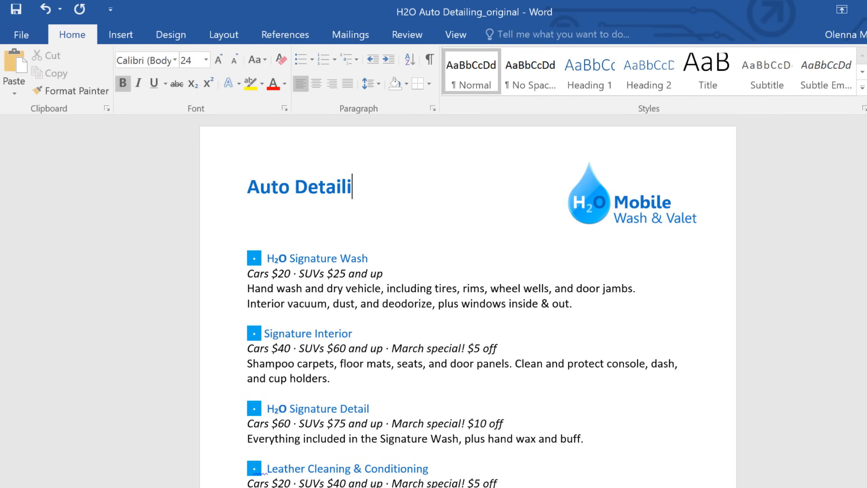
text(ng)
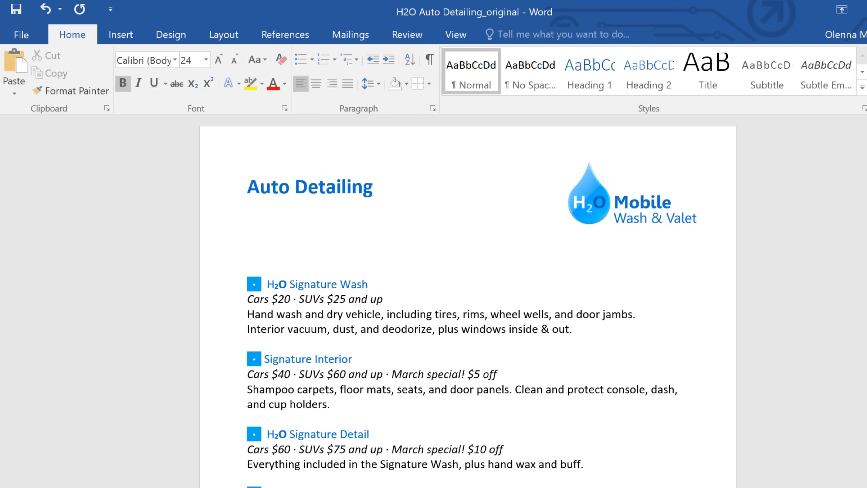
text(Services)
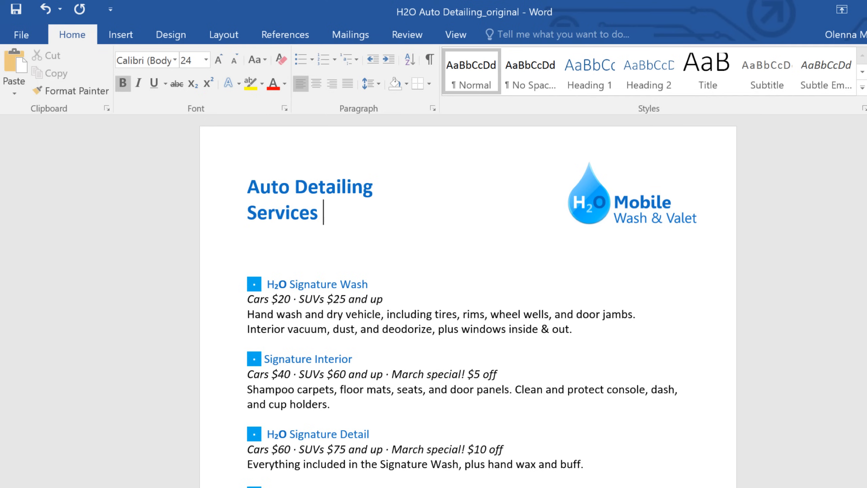
text(Luist)
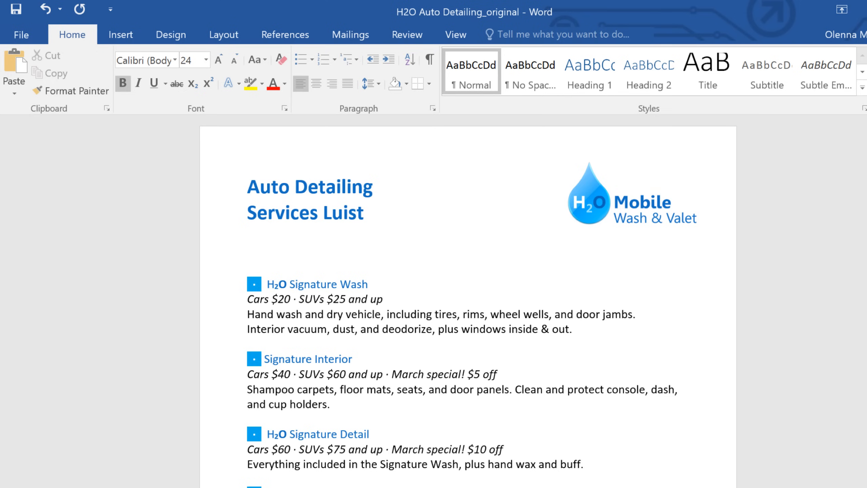
key(Backspace)
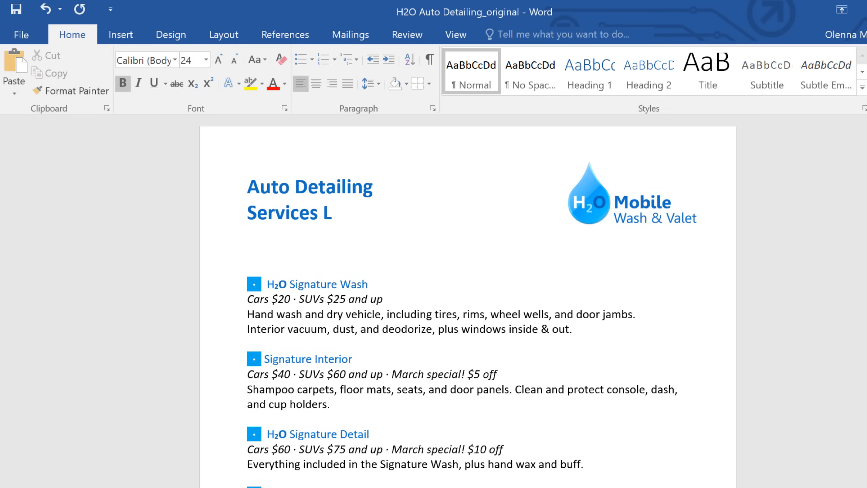
text(ist)
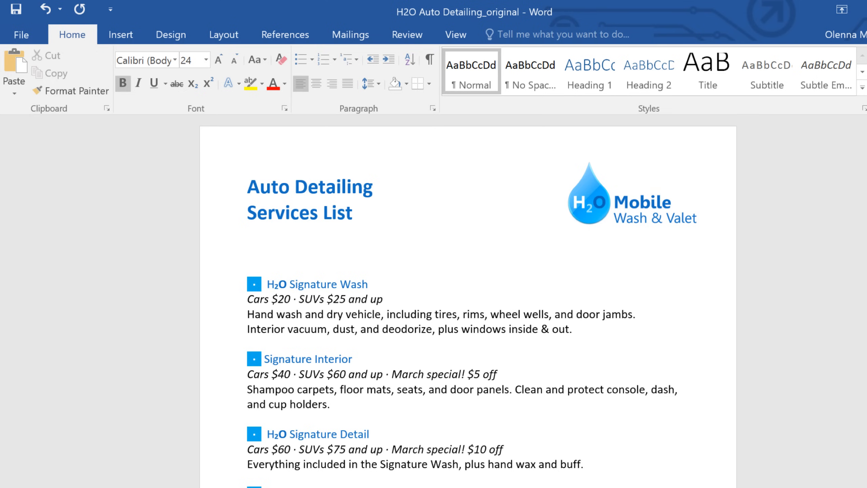
Step: Place the insertion point at the end of the new title
click(347, 213)
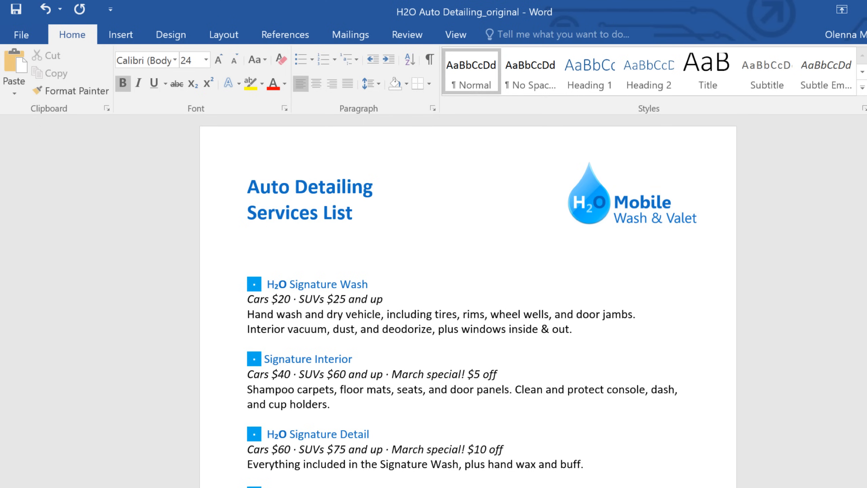
click(354, 213)
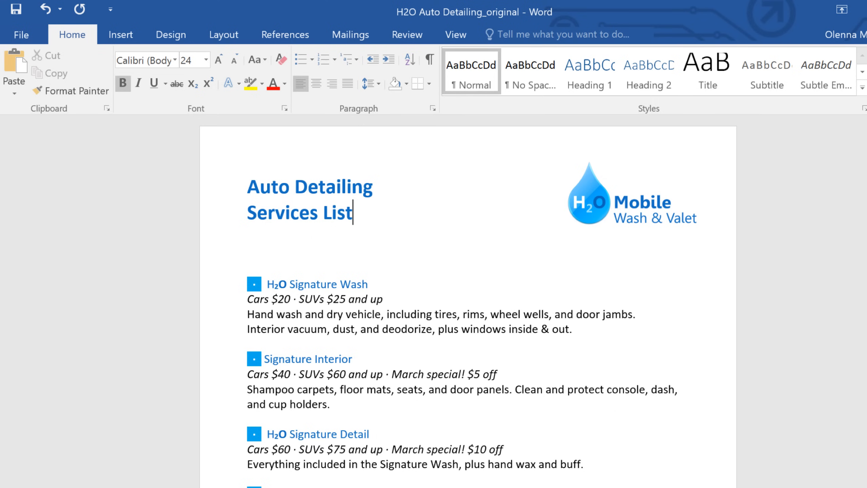
key(ctrl+Right)
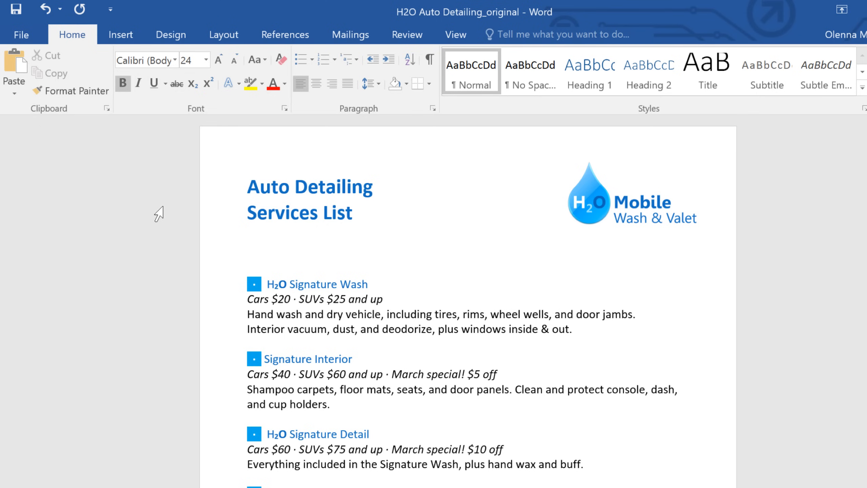
click(295, 187)
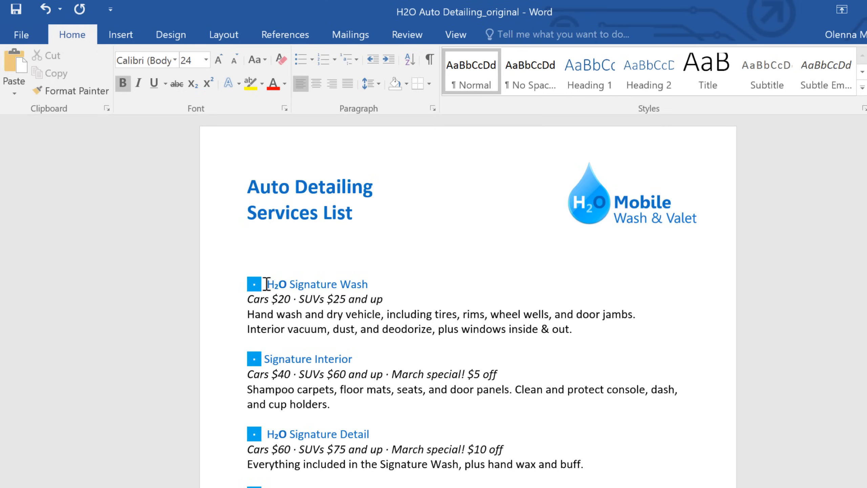
double_click(277, 284)
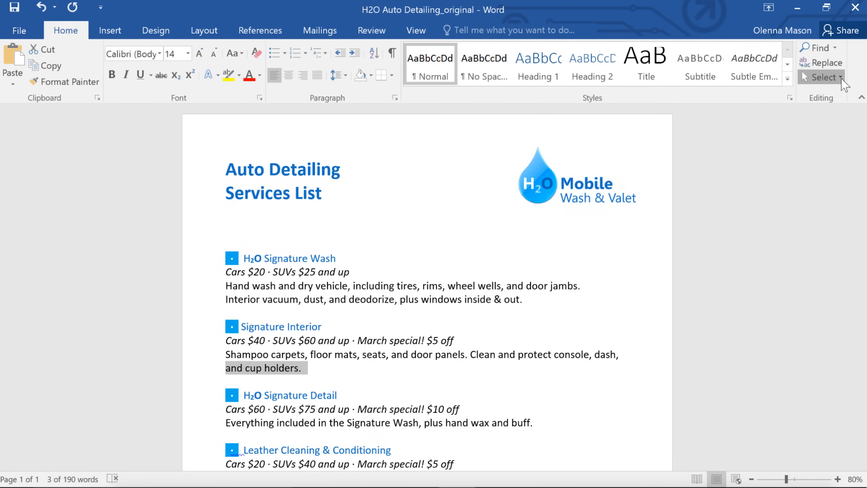
click(823, 77)
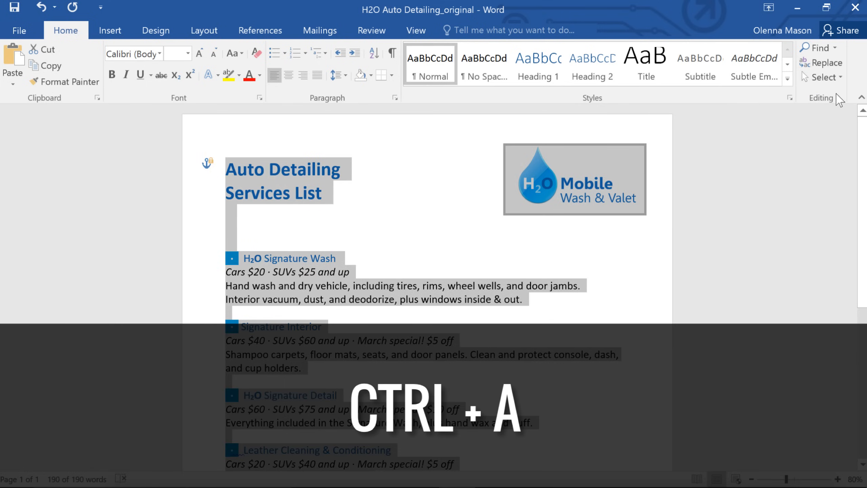
mouse_move(719, 205)
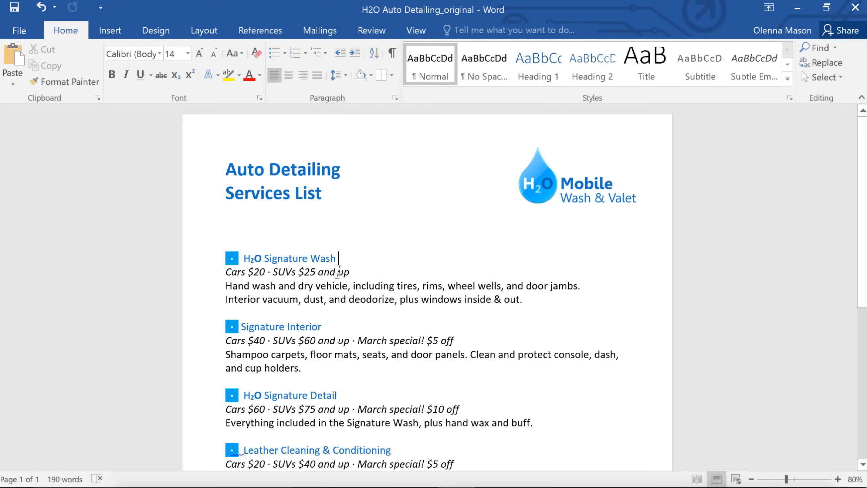
Step: Select the word H2O in the first service heading
double_click(253, 259)
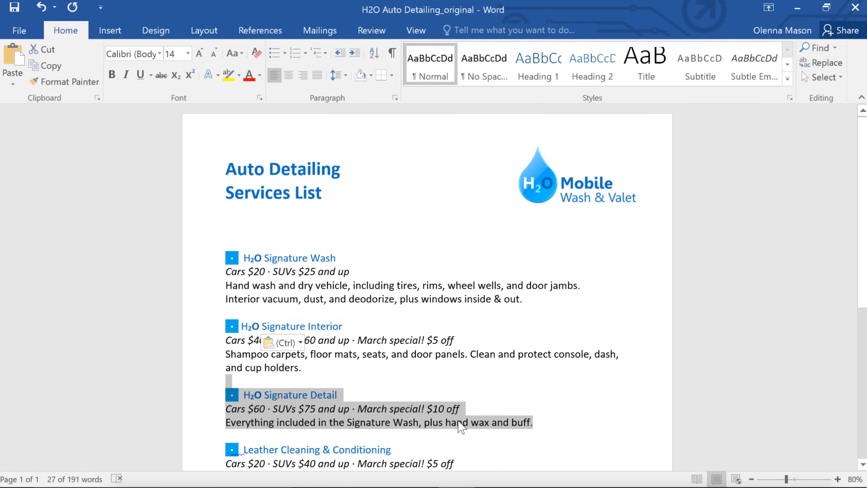
Step: Cut the Signature Detail block and paste it above Signature Interior, keeping source formatting
right_click(462, 429)
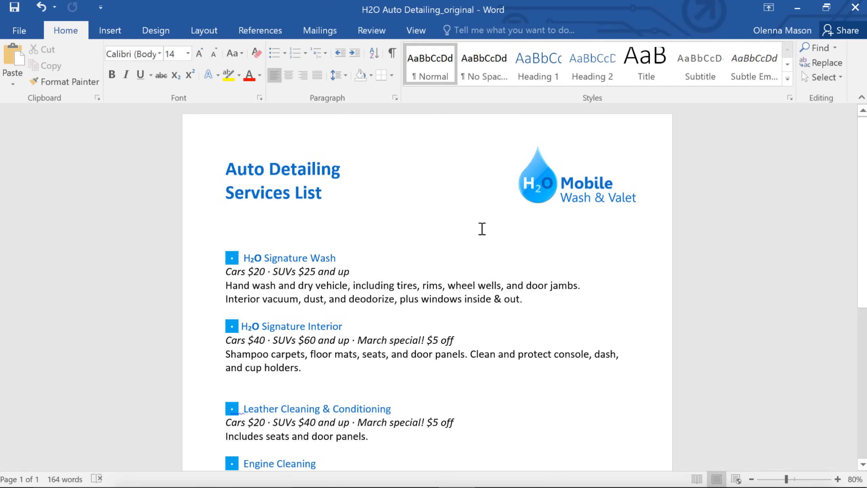
mouse_move(231, 311)
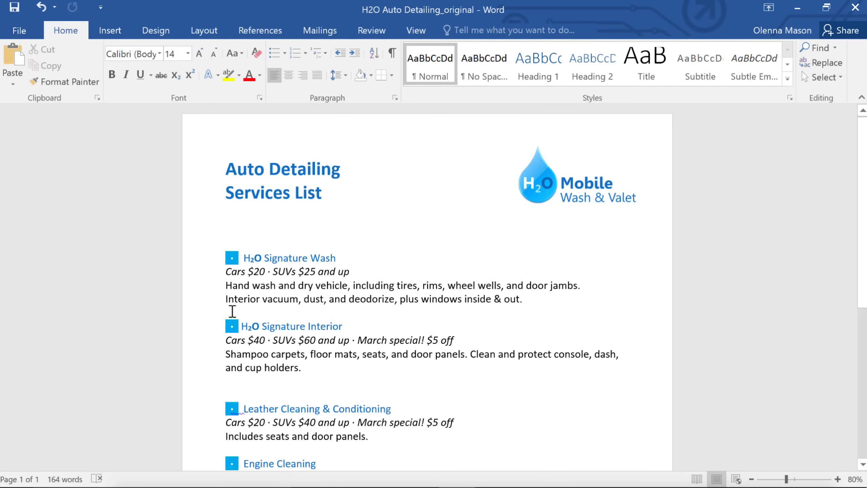
right_click(232, 311)
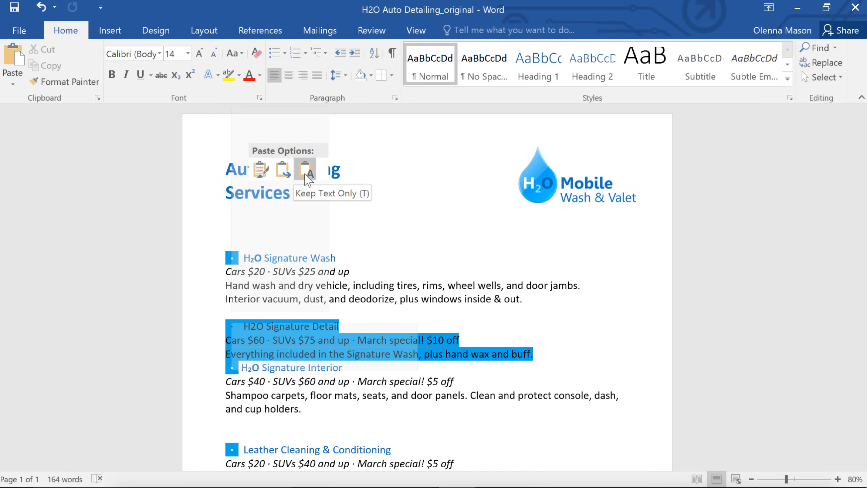
mouse_move(260, 180)
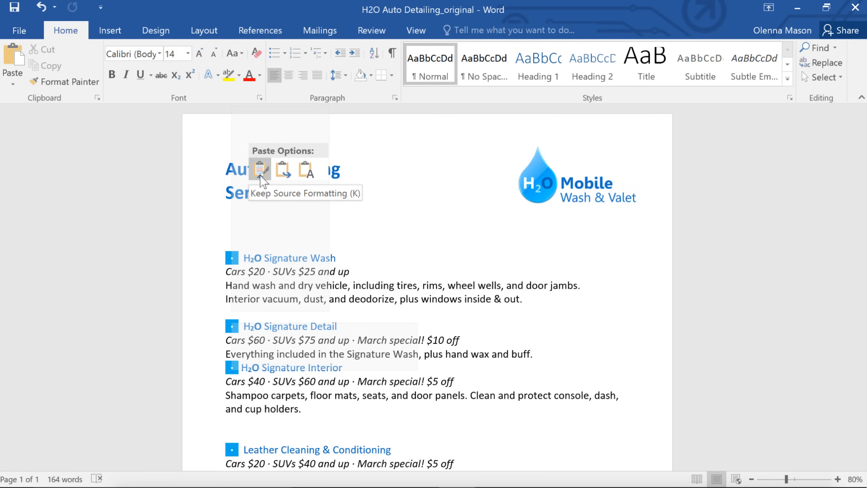
click(259, 169)
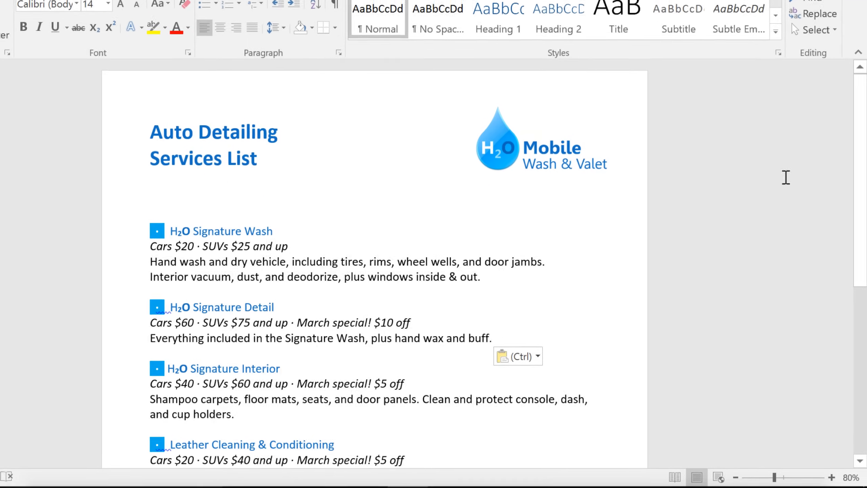
scroll(down, 3)
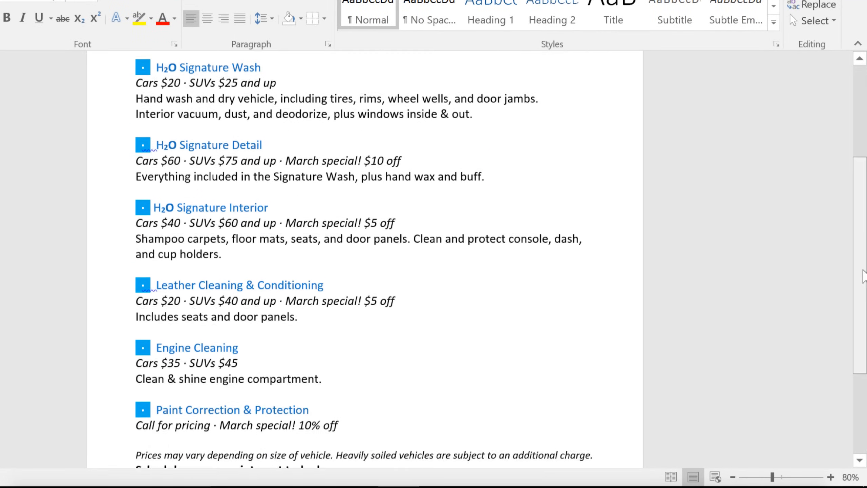
scroll(down, 3)
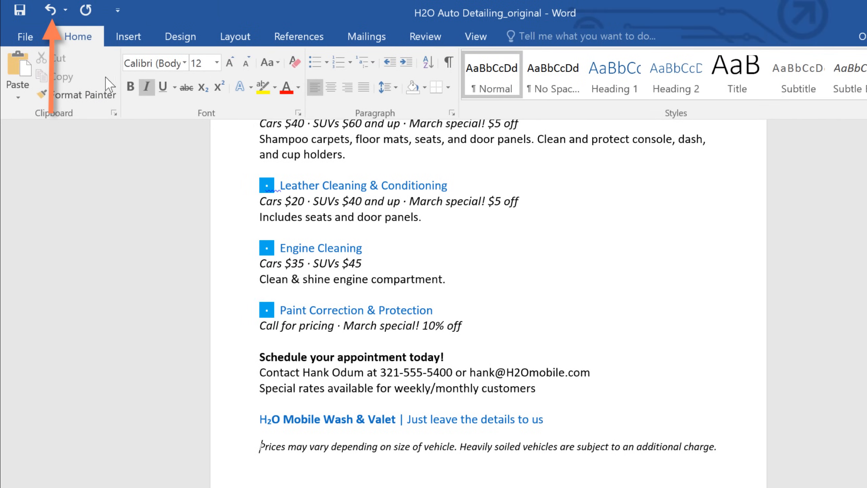
click(51, 10)
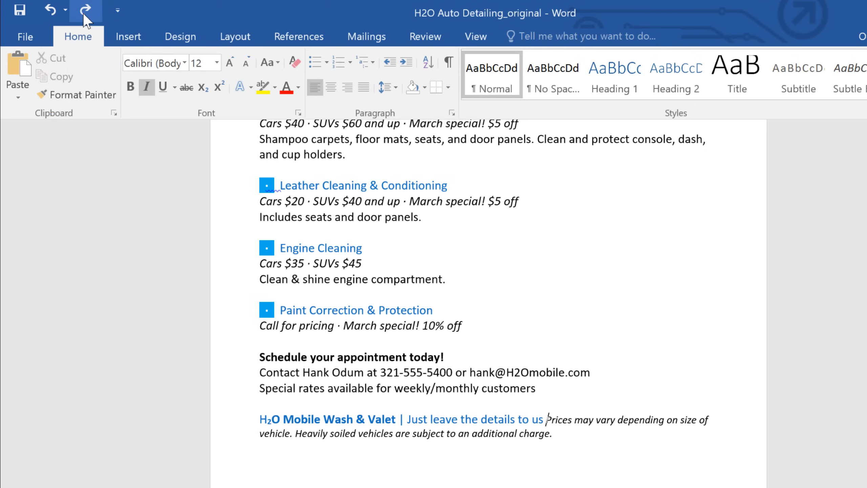
mouse_move(87, 21)
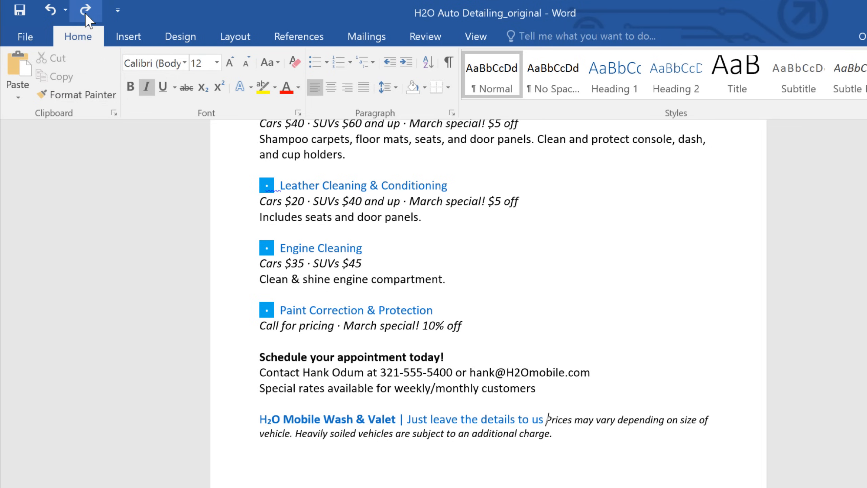
click(83, 11)
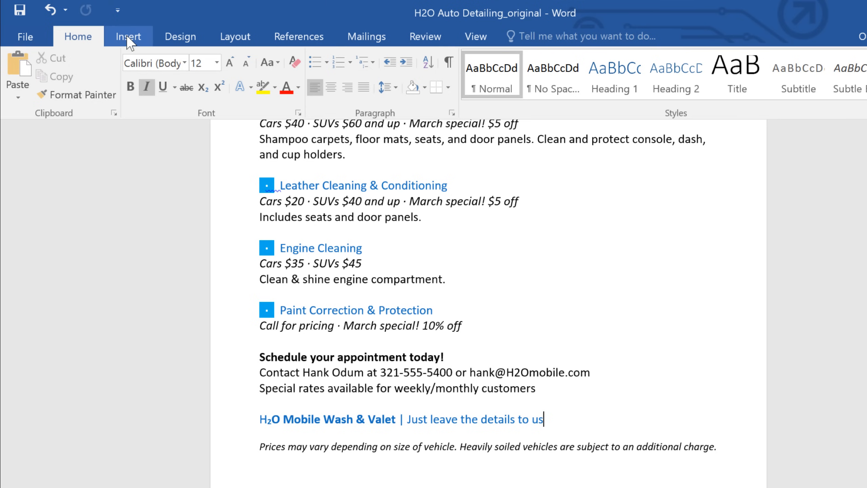
Step: Insert the ™ symbol from the Insert tab's Symbol menu after the slogan
click(127, 37)
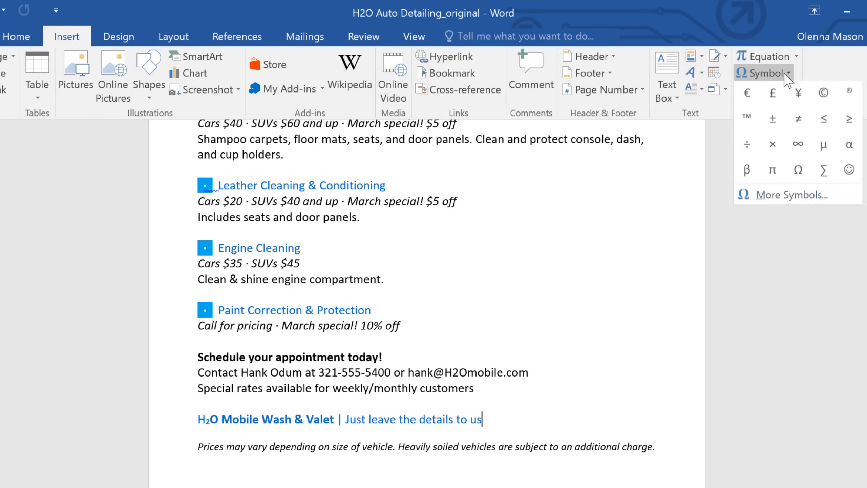
mouse_move(749, 120)
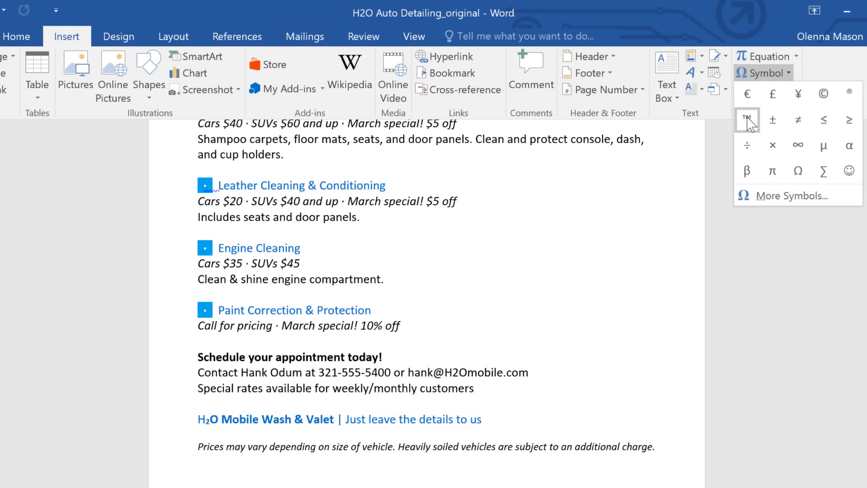
click(747, 120)
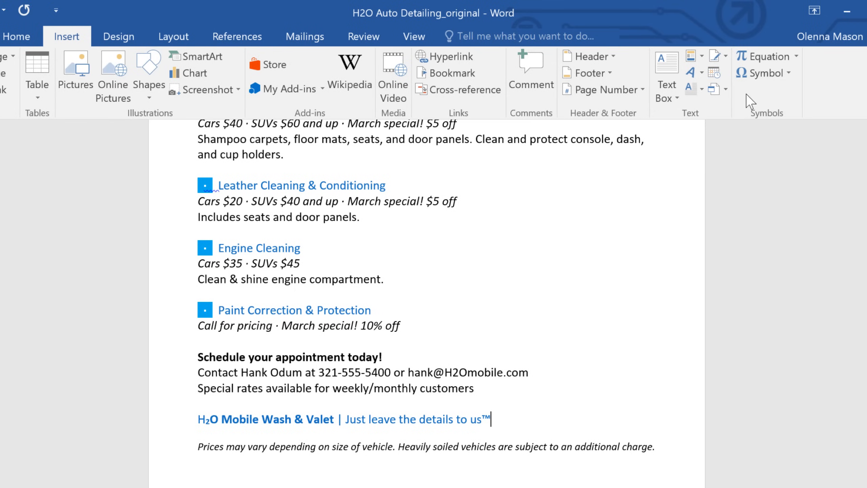